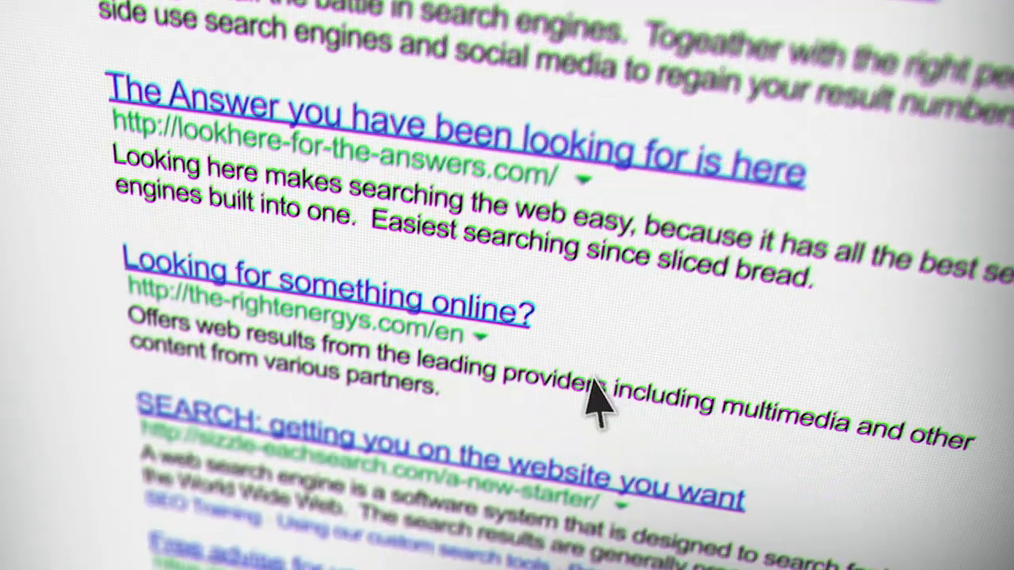
scroll(down, 3)
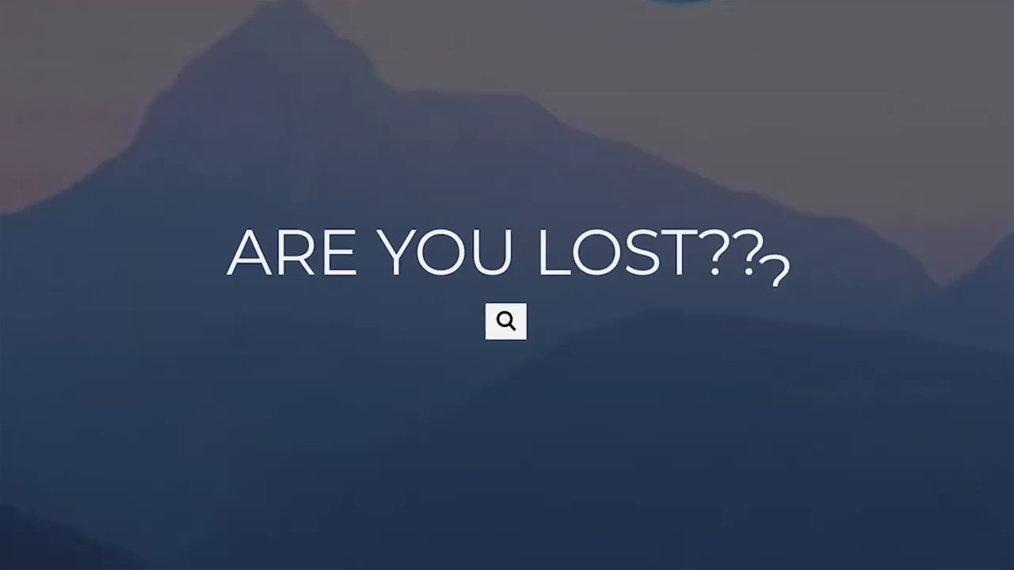
text(Nobody uses Bing ON PURPOSE!.)
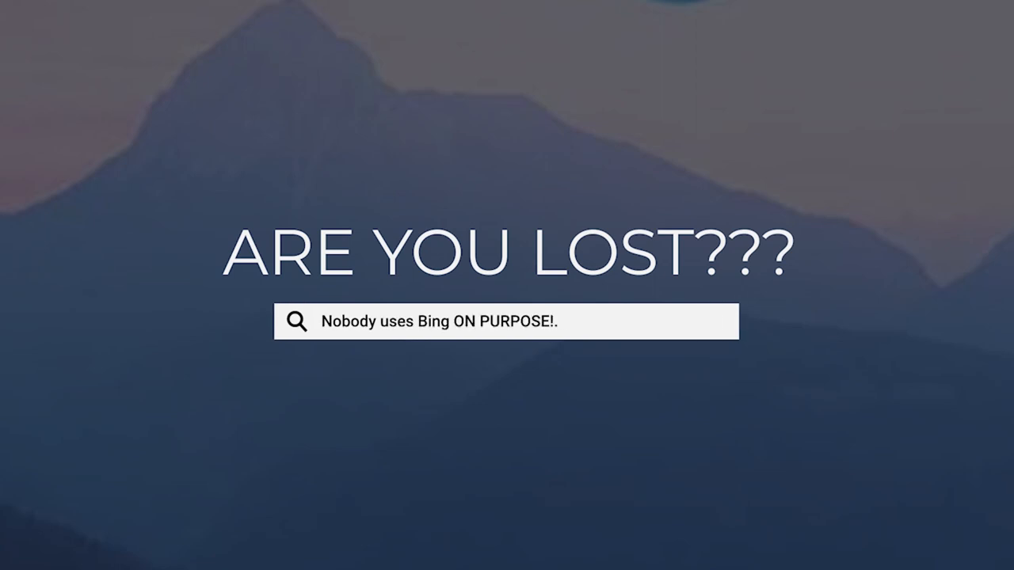
text(...)
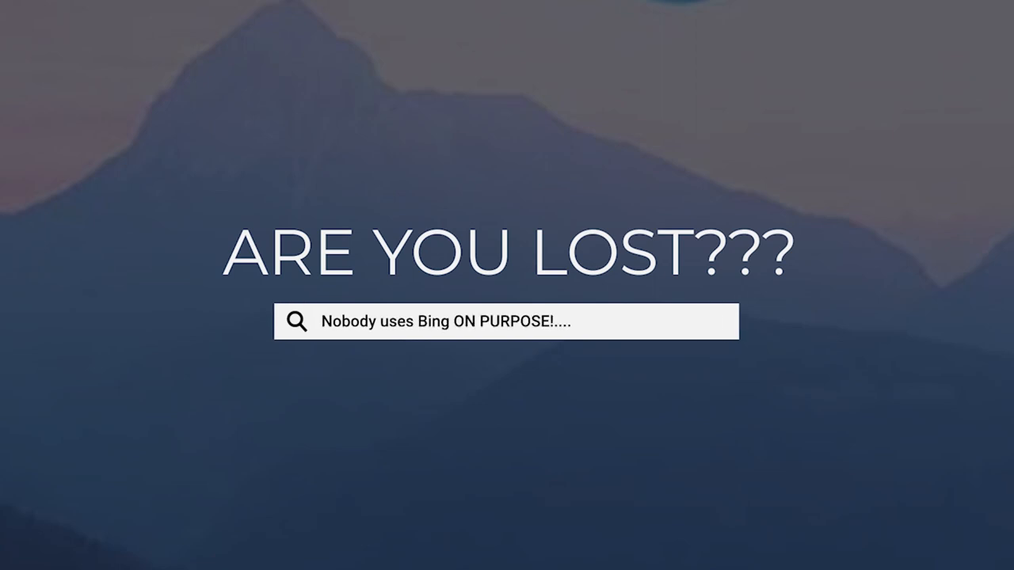